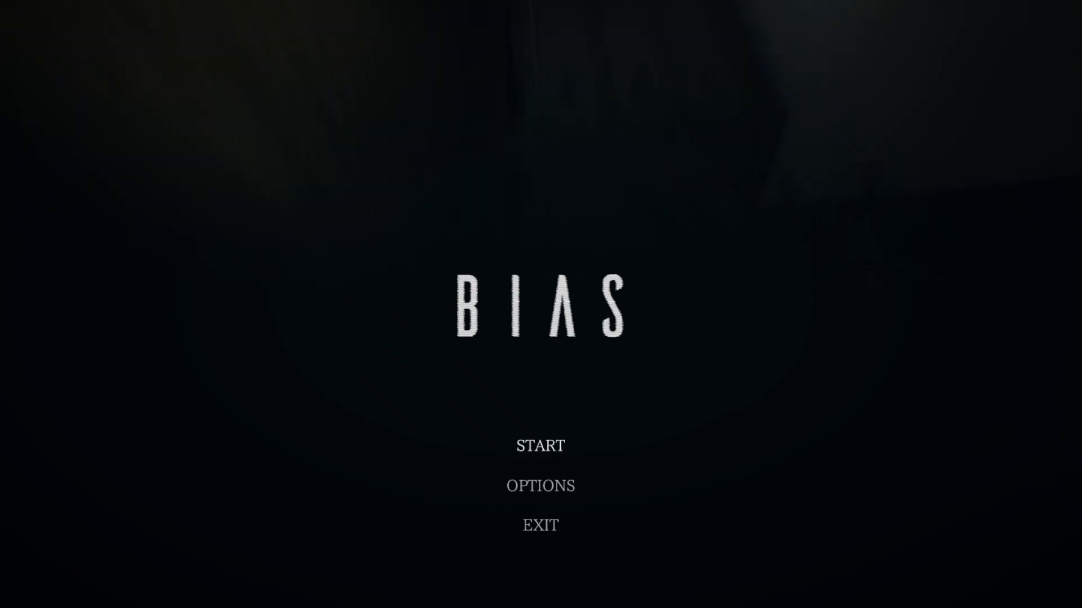
# Step: Start a new BIAS game from the START option on the title screen
pyautogui.click(540, 485)
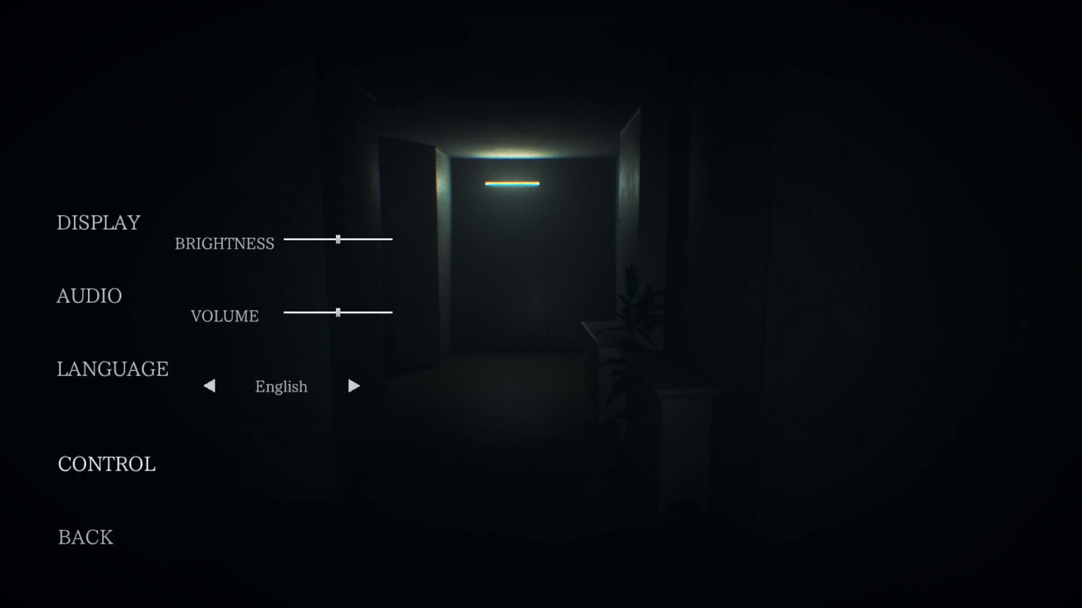
# Step: Raise brightness to maximum in Options, then resume play from the pause menu
pyautogui.moveTo(342, 240); pyautogui.dragTo(372, 241)
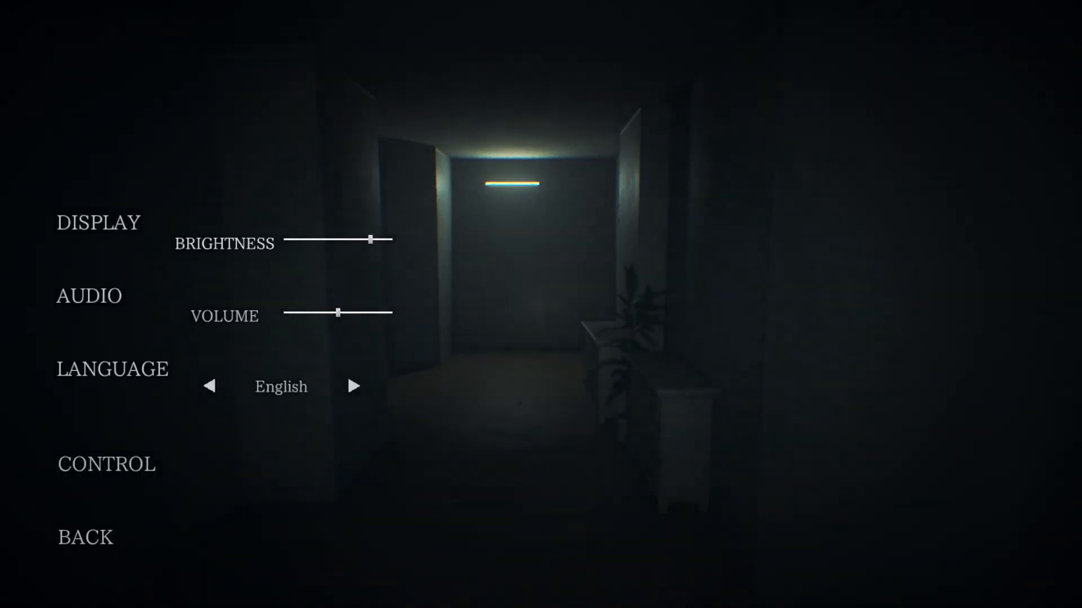
pyautogui.click(84, 538)
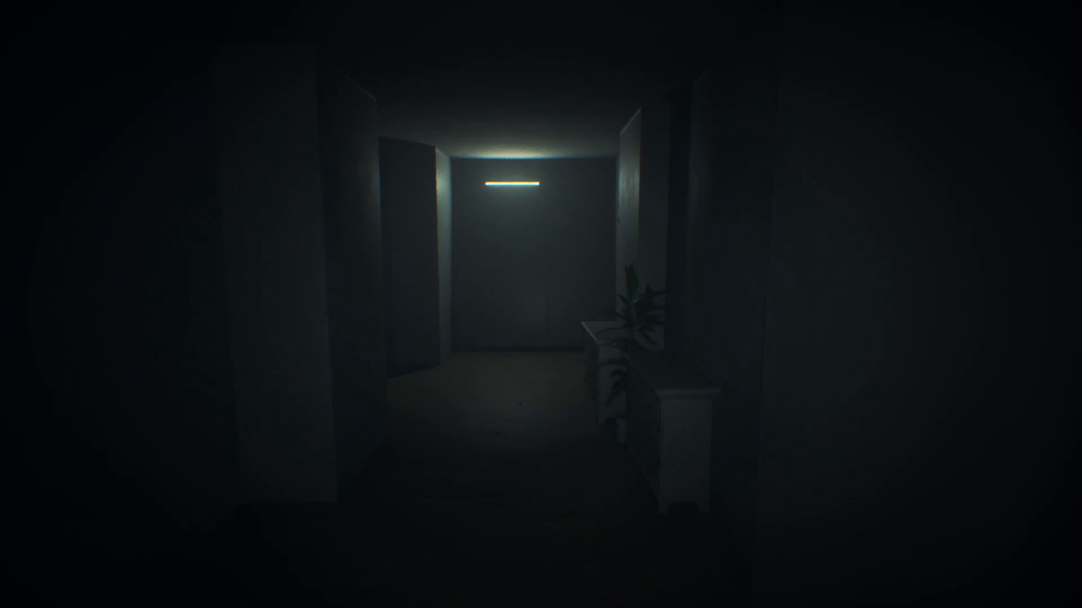
pyautogui.press('Escape')
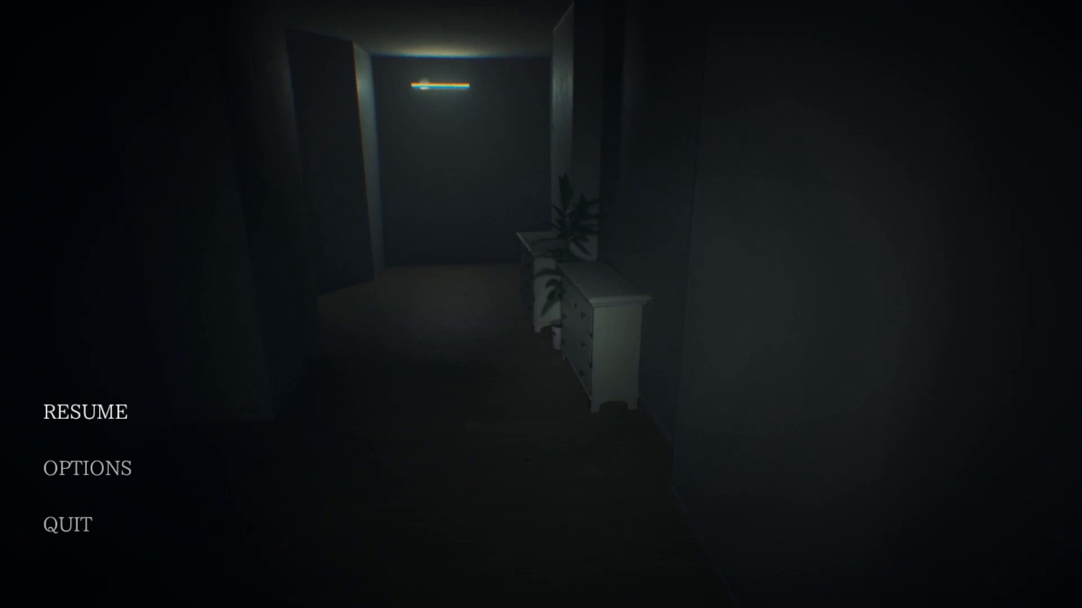
pyautogui.click(87, 469)
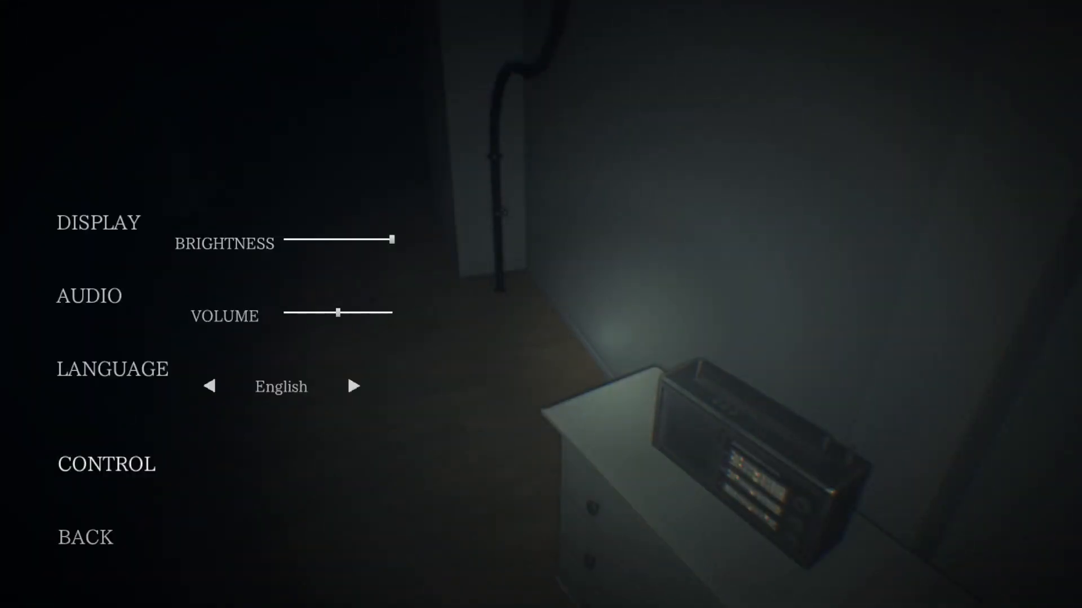
# Step: View the keyboard, mouse and gamepad control layout, then return to play
pyautogui.click(106, 464)
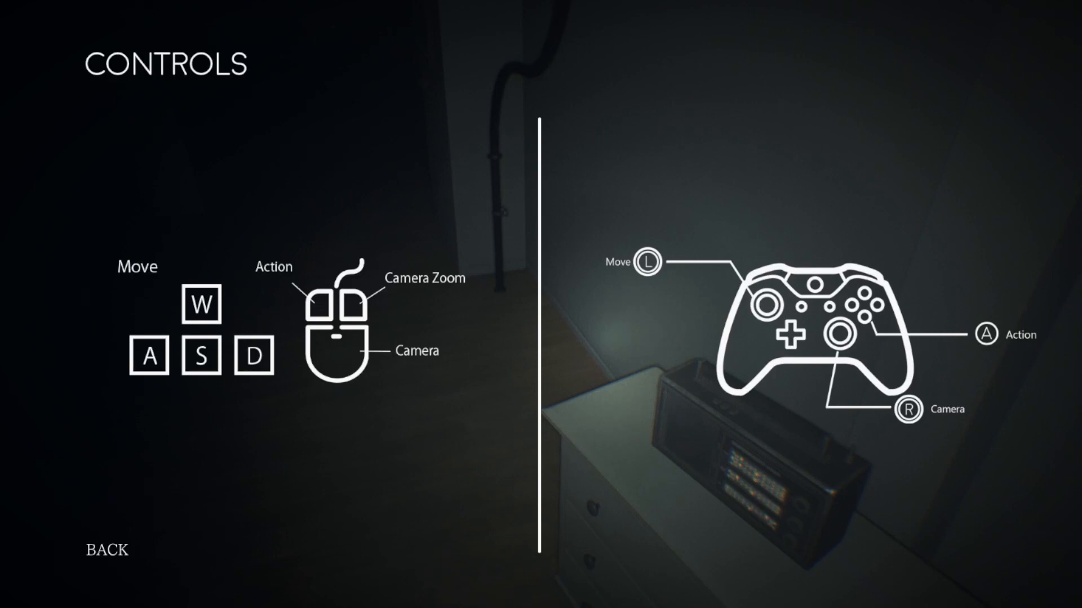
pyautogui.click(106, 550)
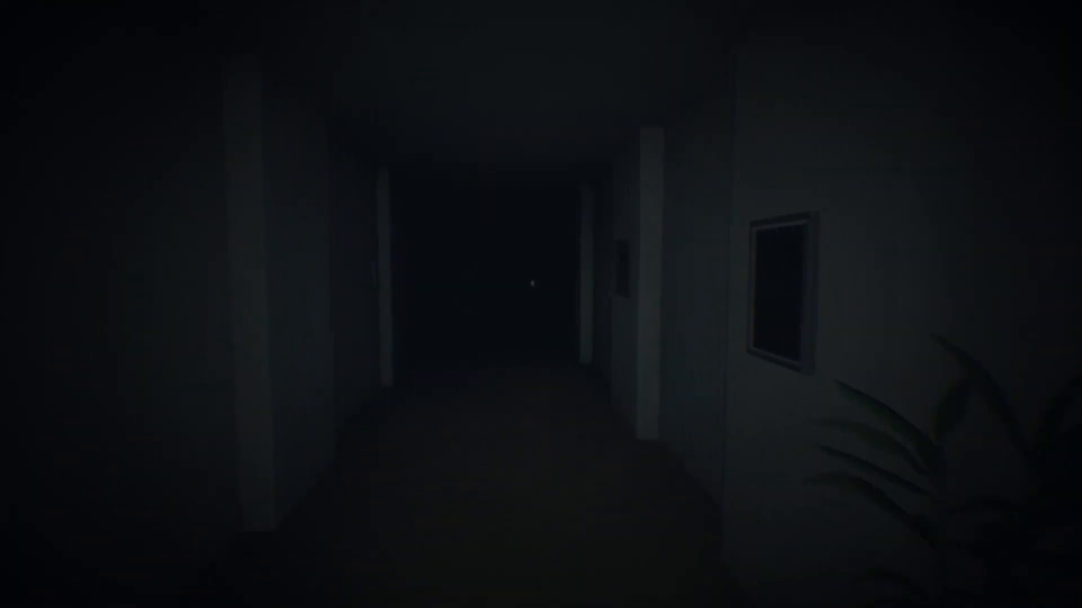
pyautogui.moveTo(541, 303)
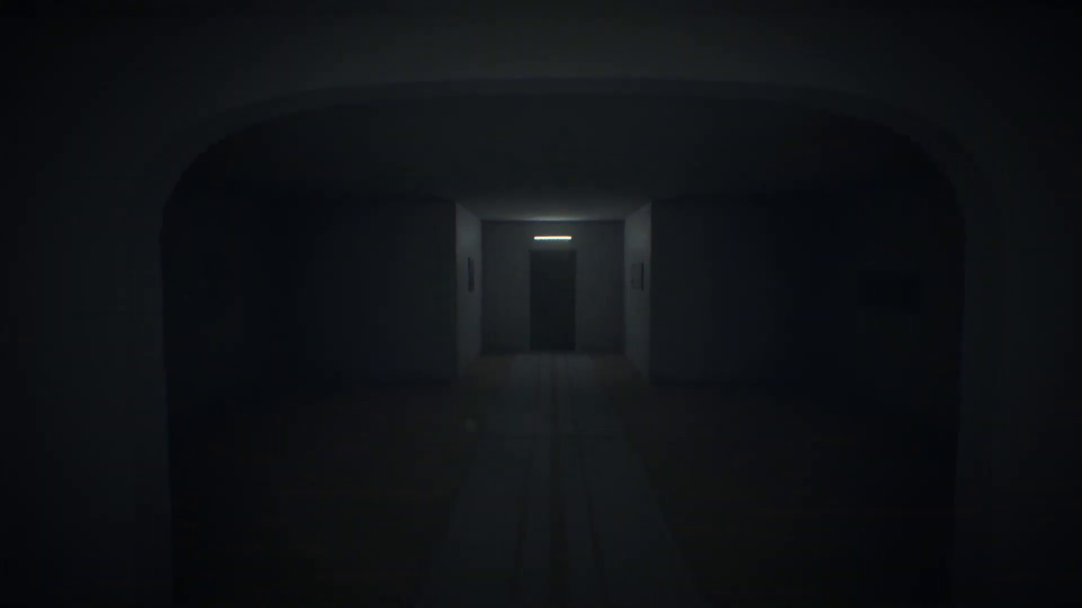
# Step: Scroll while advancing down the dark corridor toward the lit doorway
pyautogui.hscroll(3)
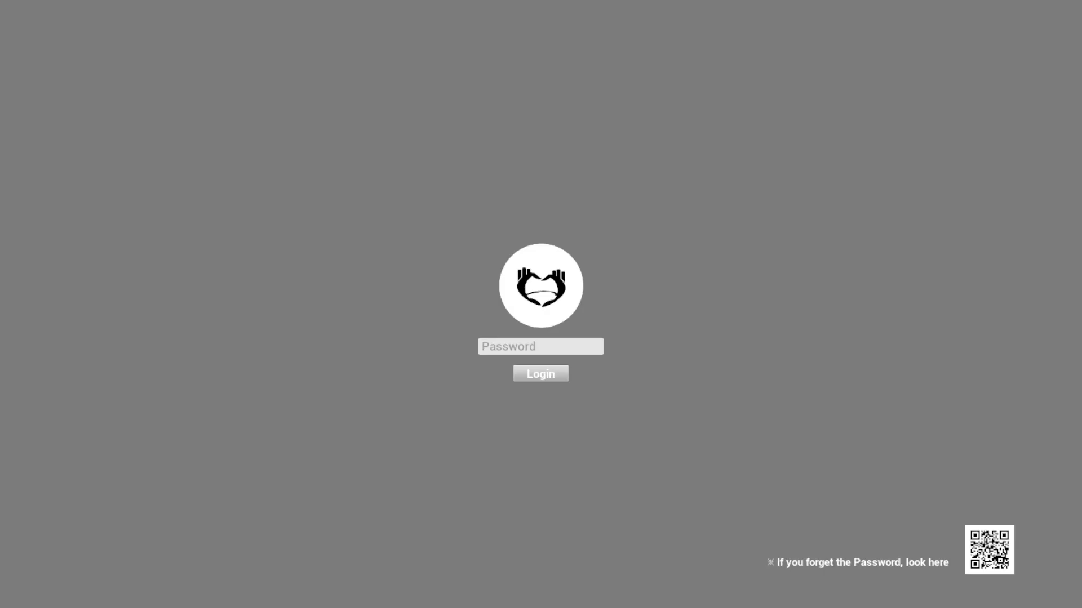
# Step: Enter the four-character password into the login screen's password field
pyautogui.write('*')
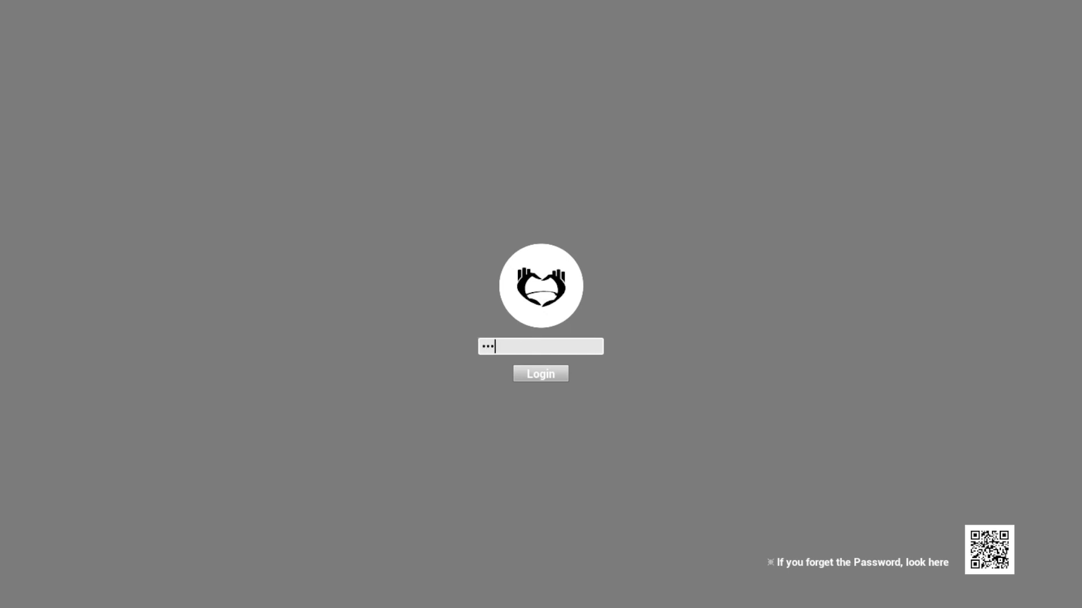
pyautogui.write('*')
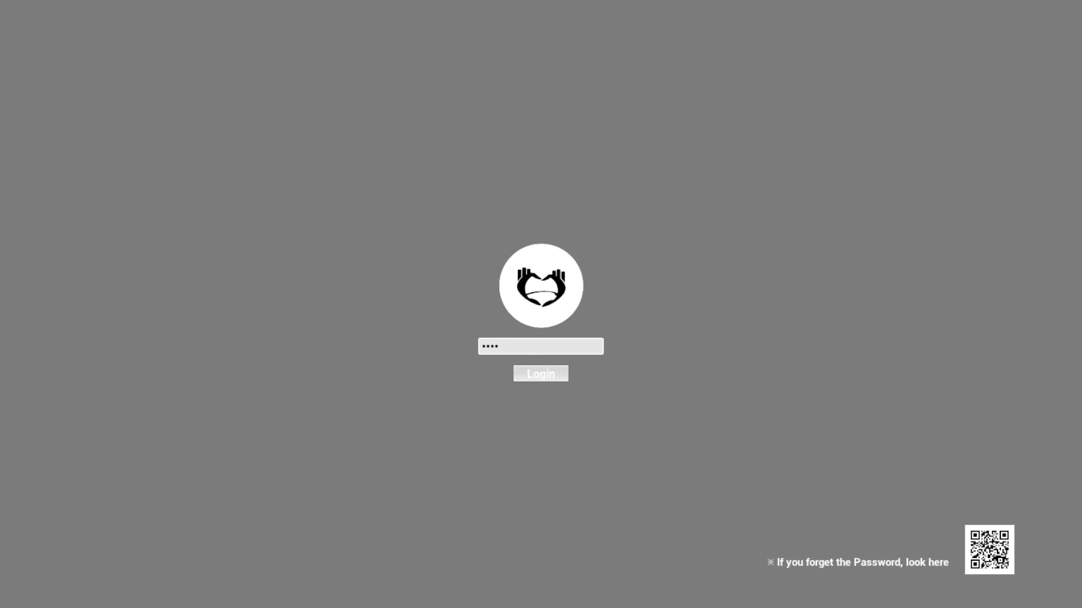
# Step: Submit the password with the Login button to enter the picture-covered room
pyautogui.click(541, 374)
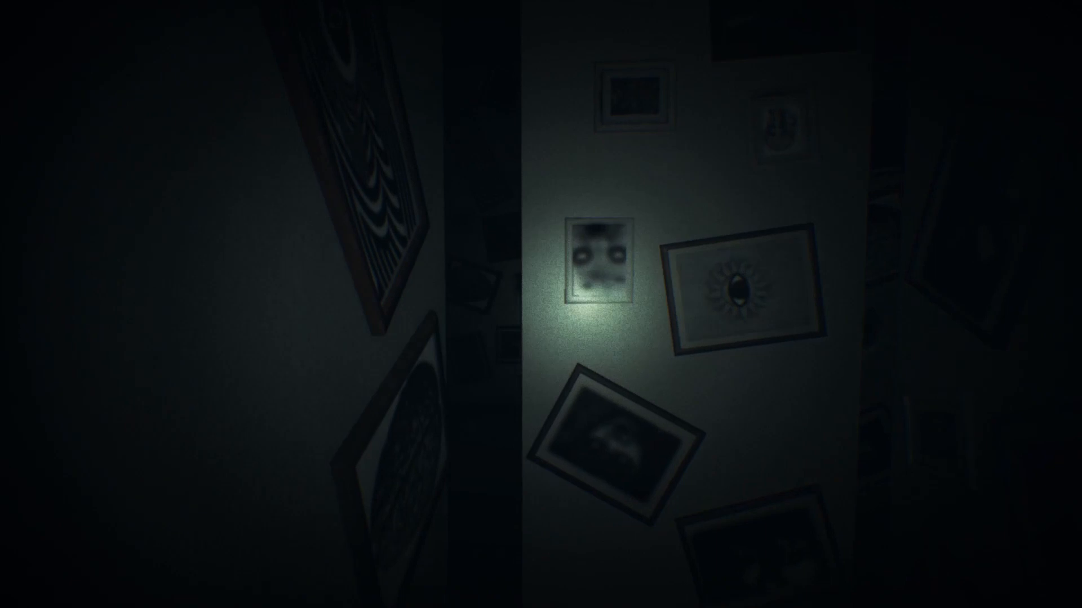